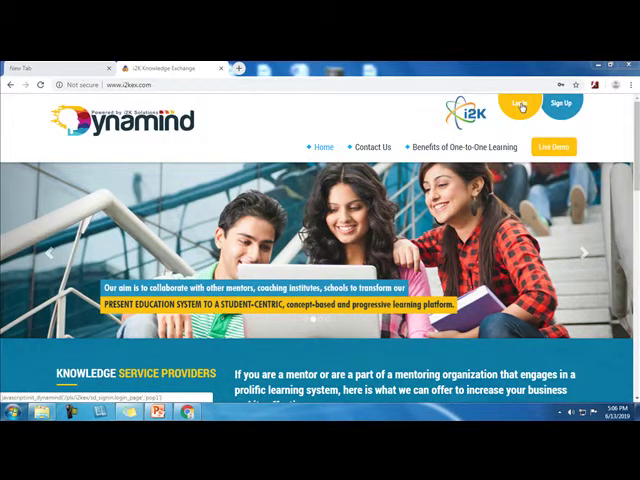
# Step: Sign in as the demo mentor to reach the Grade 8 WorkDesk
pyautogui.click(523, 103)
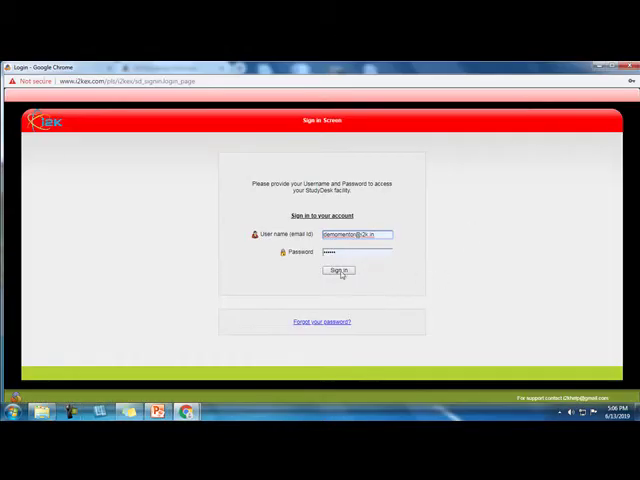
pyautogui.click(336, 271)
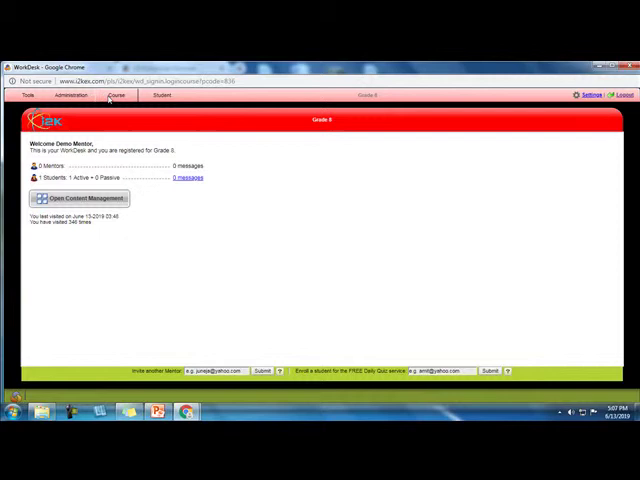
pyautogui.click(117, 96)
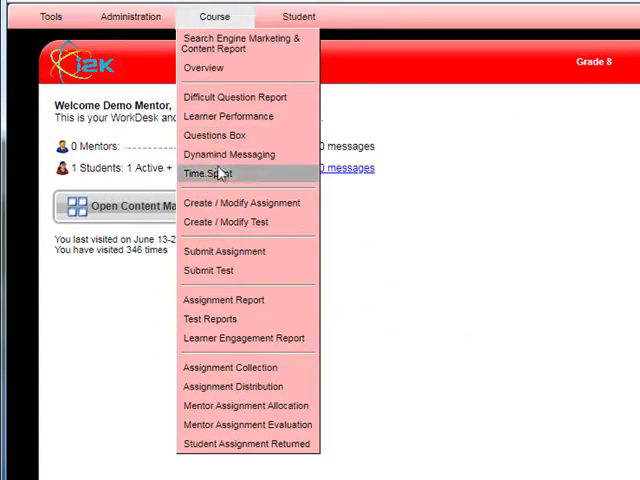
pyautogui.click(243, 202)
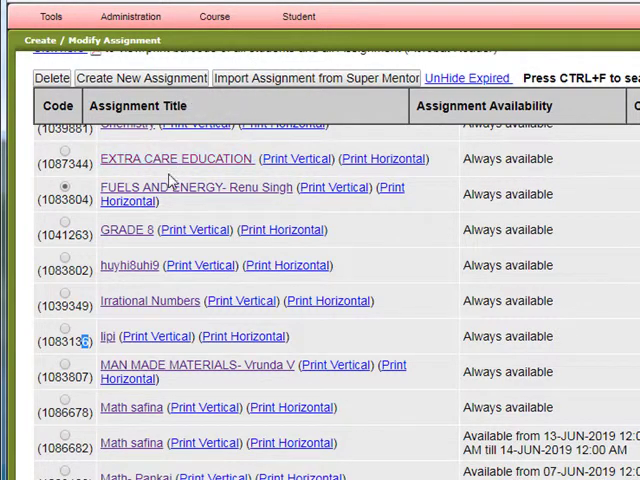
pyautogui.moveTo(130, 200)
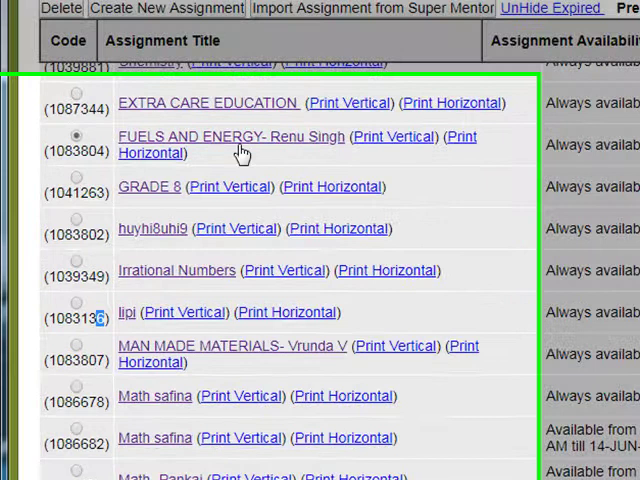
pyautogui.scroll(-3)
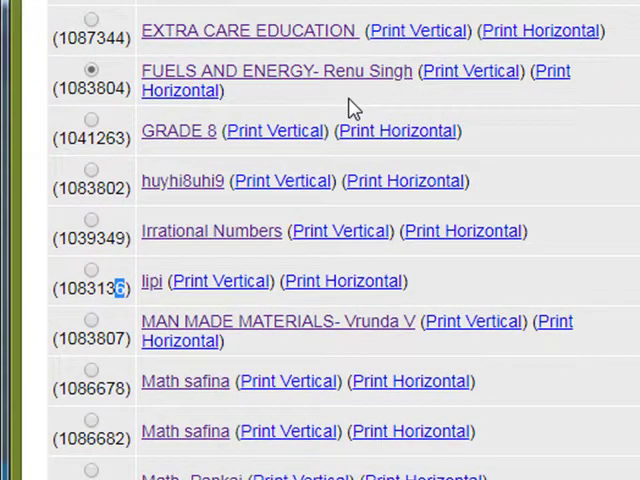
pyautogui.moveTo(362, 104)
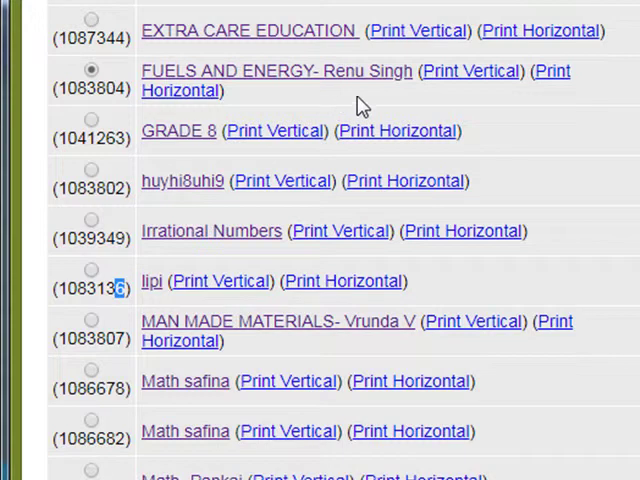
pyautogui.moveTo(479, 74)
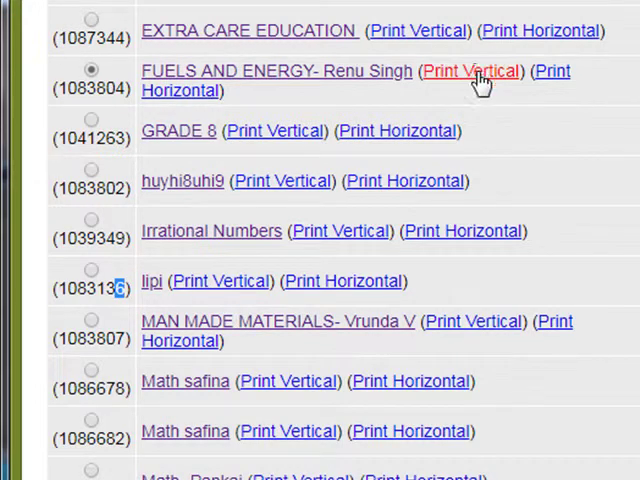
pyautogui.moveTo(417, 110)
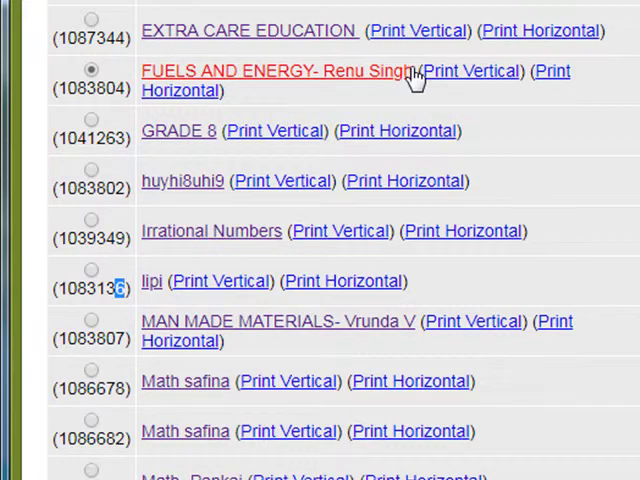
pyautogui.moveTo(377, 78)
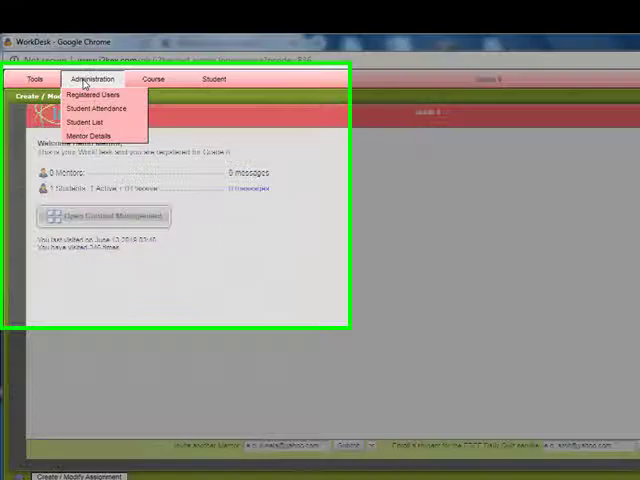
pyautogui.moveTo(166, 103)
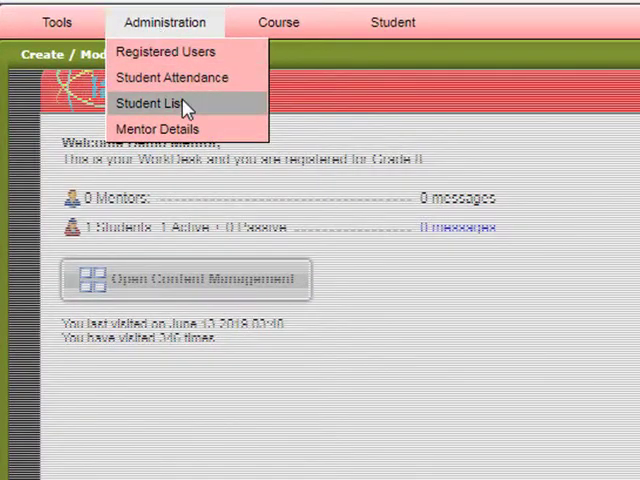
# Step: Show the Grade 8 Student List with its one active enrolled student
pyautogui.click(160, 101)
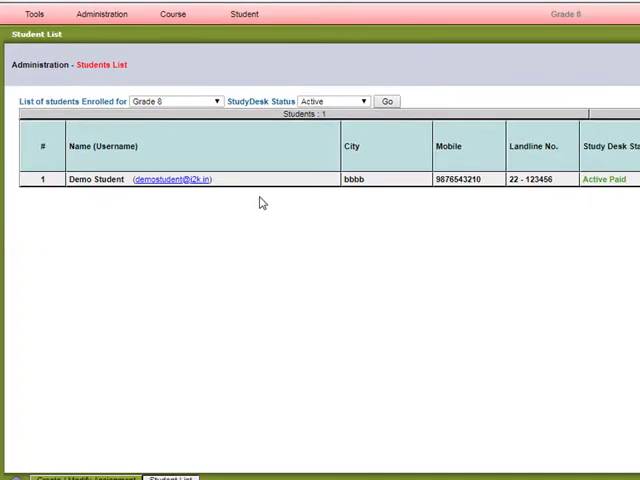
pyautogui.moveTo(192, 187)
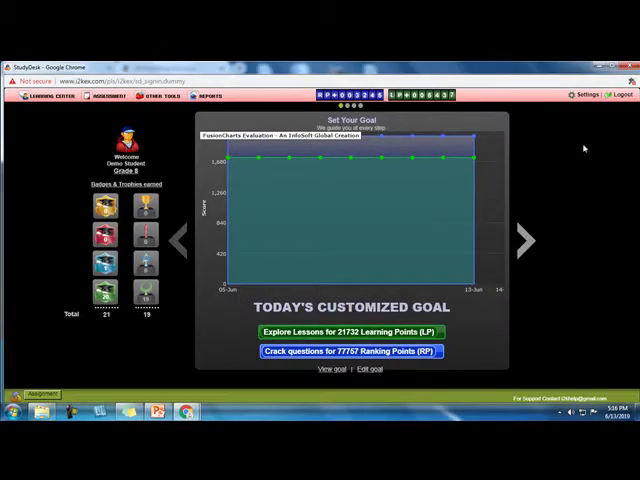
pyautogui.moveTo(596, 153)
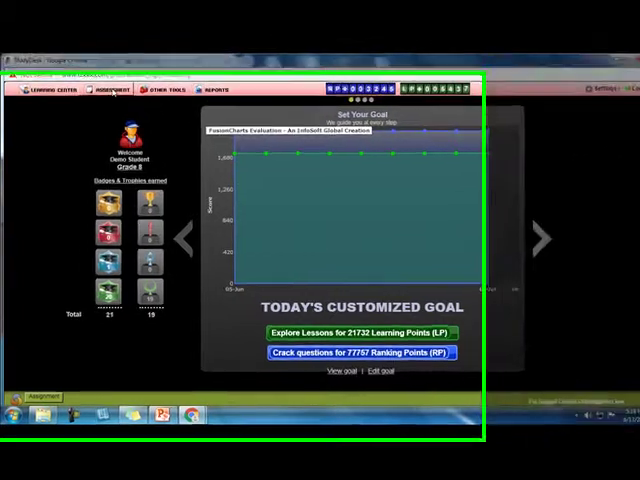
# Step: Show the Demo Student's assessment options on the Grade 8 StudyDesk
pyautogui.click(149, 18)
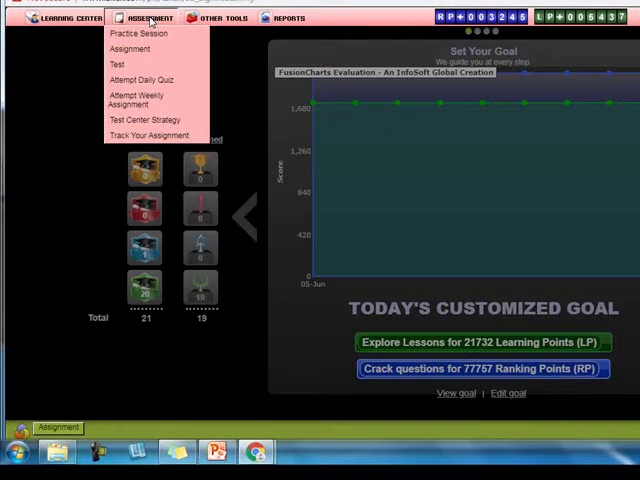
pyautogui.moveTo(33, 57)
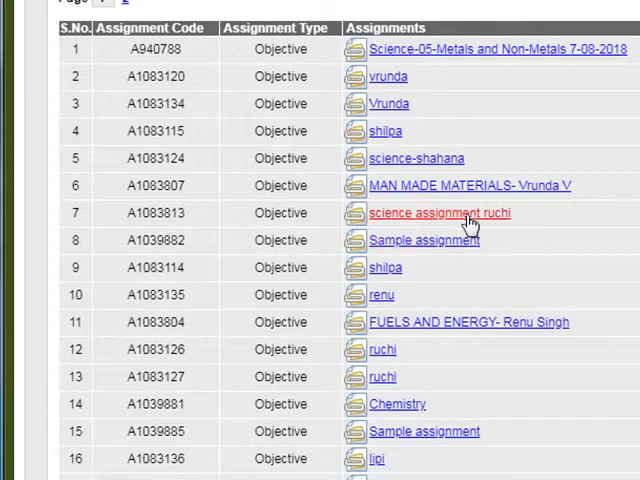
pyautogui.moveTo(493, 330)
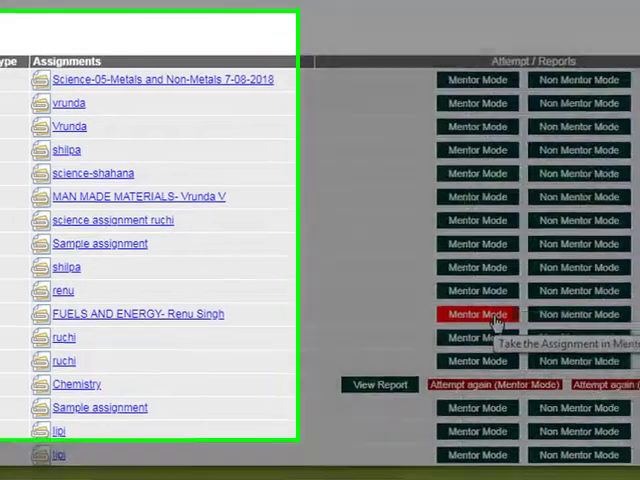
# Step: Start Fuels and Energy in Mentor Mode and show the Fossil Fuels: Coal tip
pyautogui.click(477, 314)
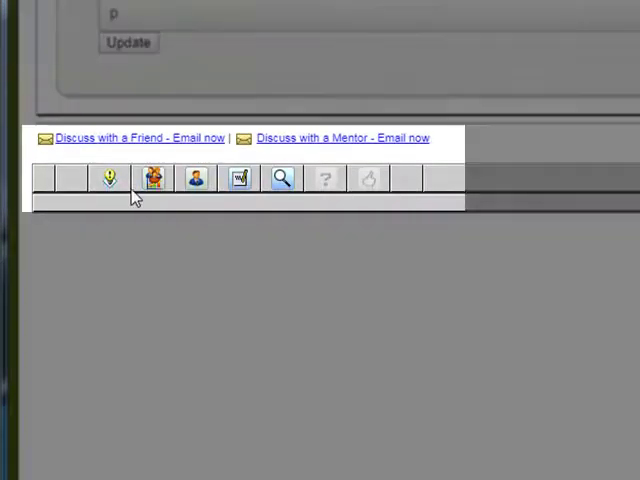
pyautogui.click(152, 178)
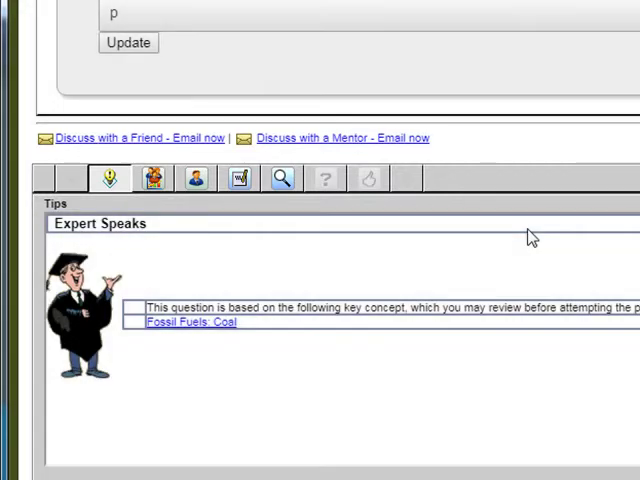
pyautogui.moveTo(284, 274)
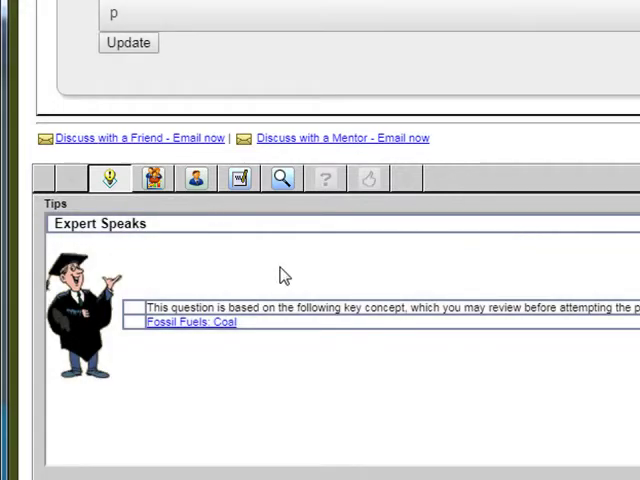